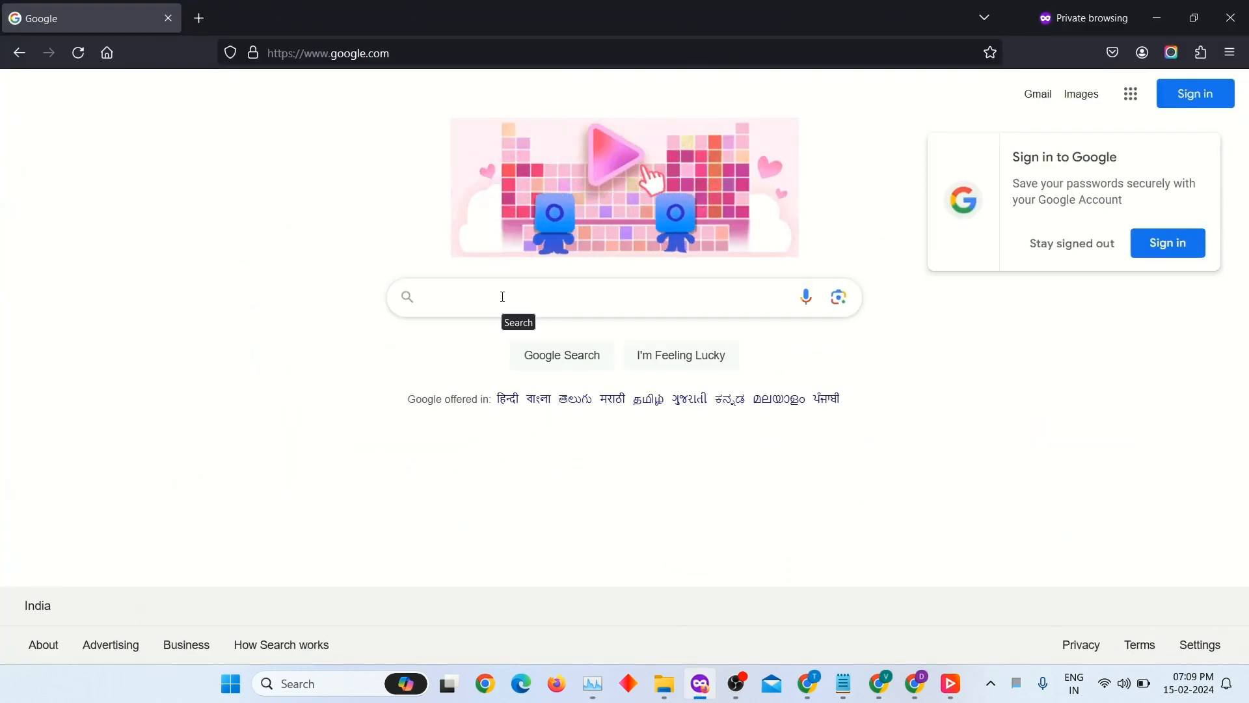
- Search Google for "rammap" to bring up the Sysinternals result
left_click(500, 297)
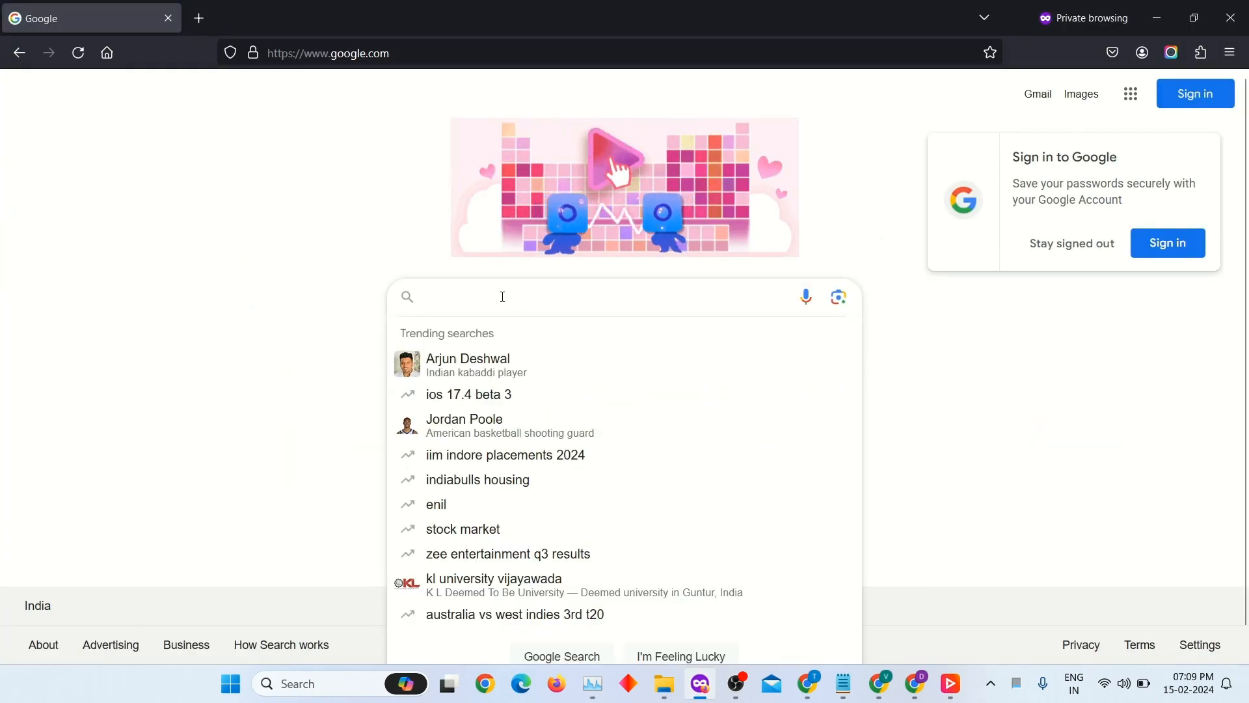
type("rammap")
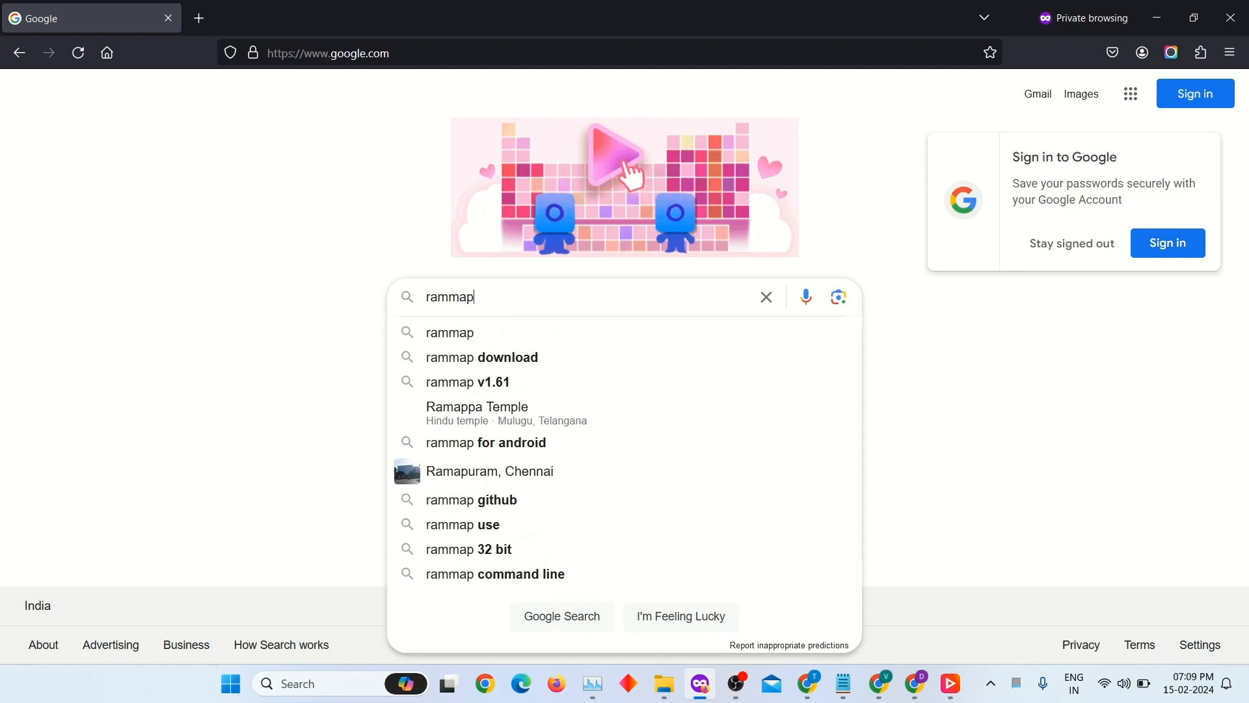
key("Return")
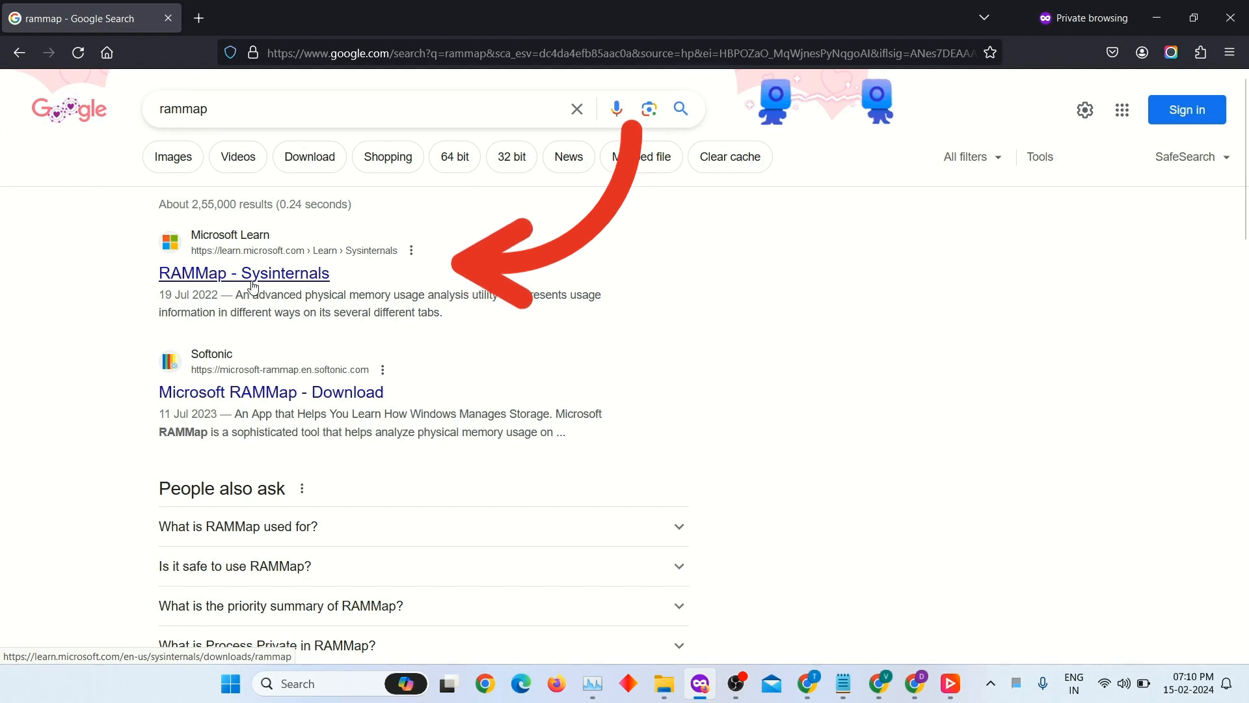
- Download RAMMap.zip from the RAMMap v1.61 Sysinternals page on Microsoft Learn
left_click(243, 272)
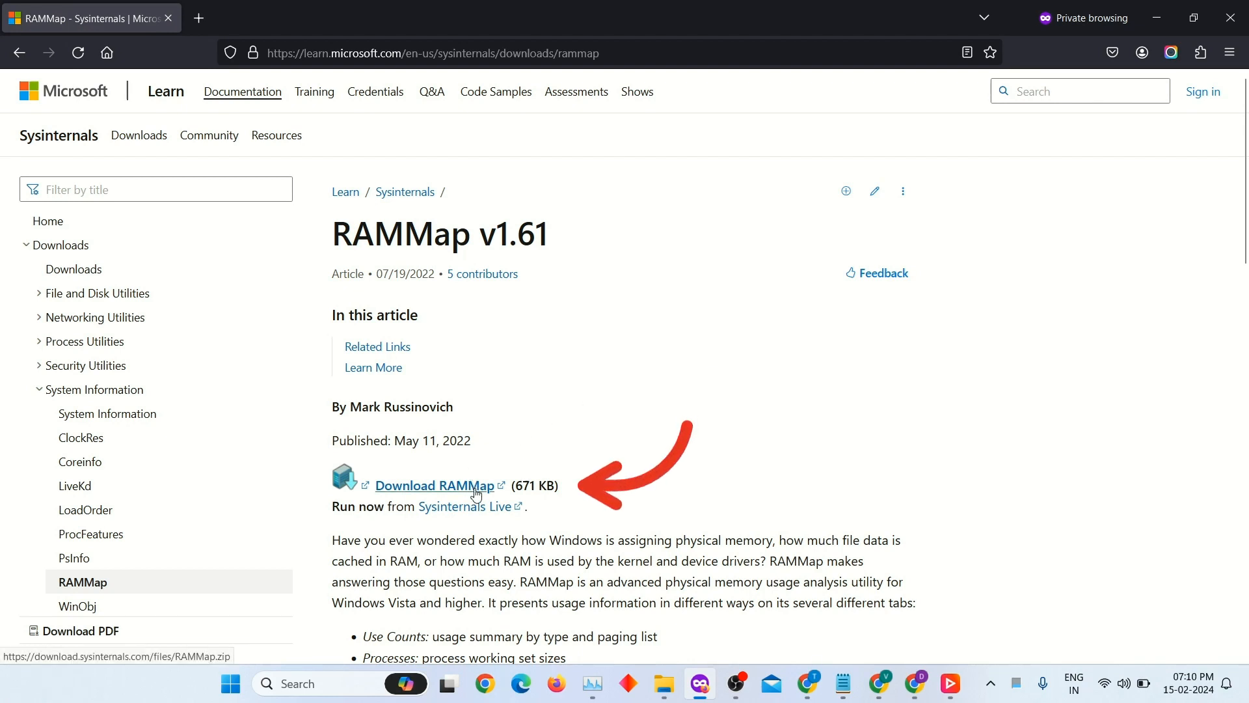
left_click(435, 485)
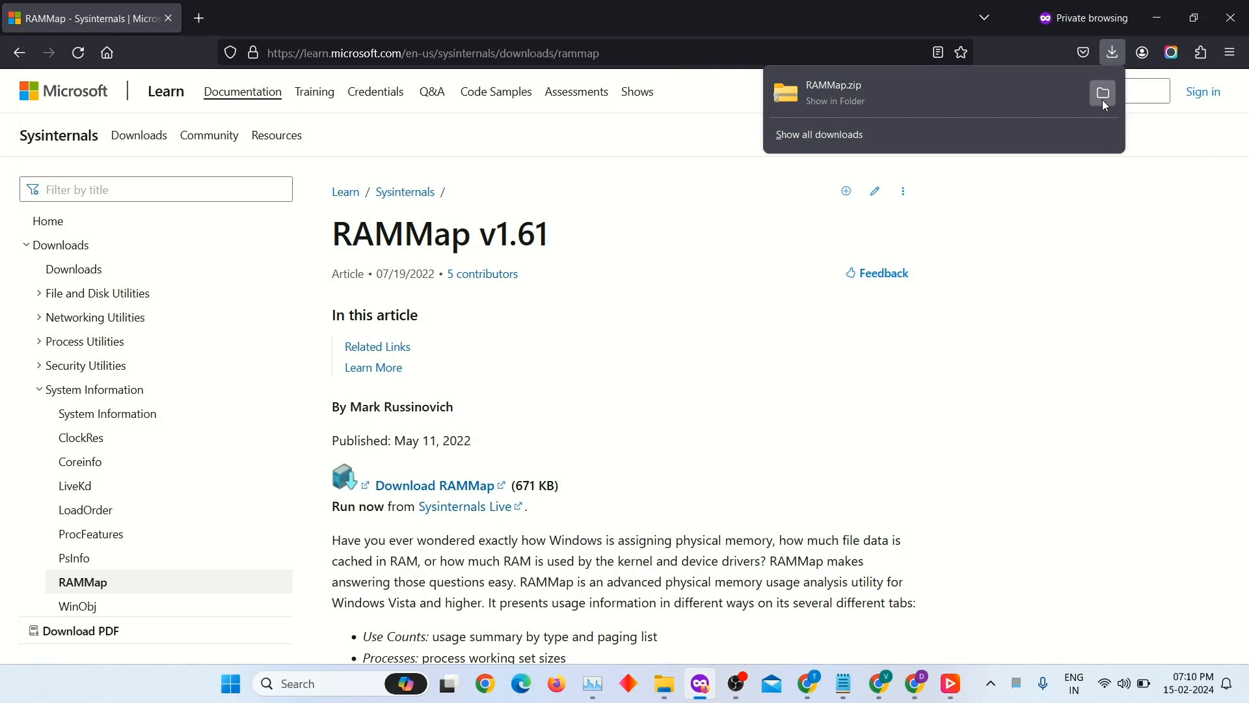
- Extract RAMMap.zip into a RAMMap folder holding Eula, RAMMap, RAMMap64 and RAMMap64a
left_click(1102, 92)
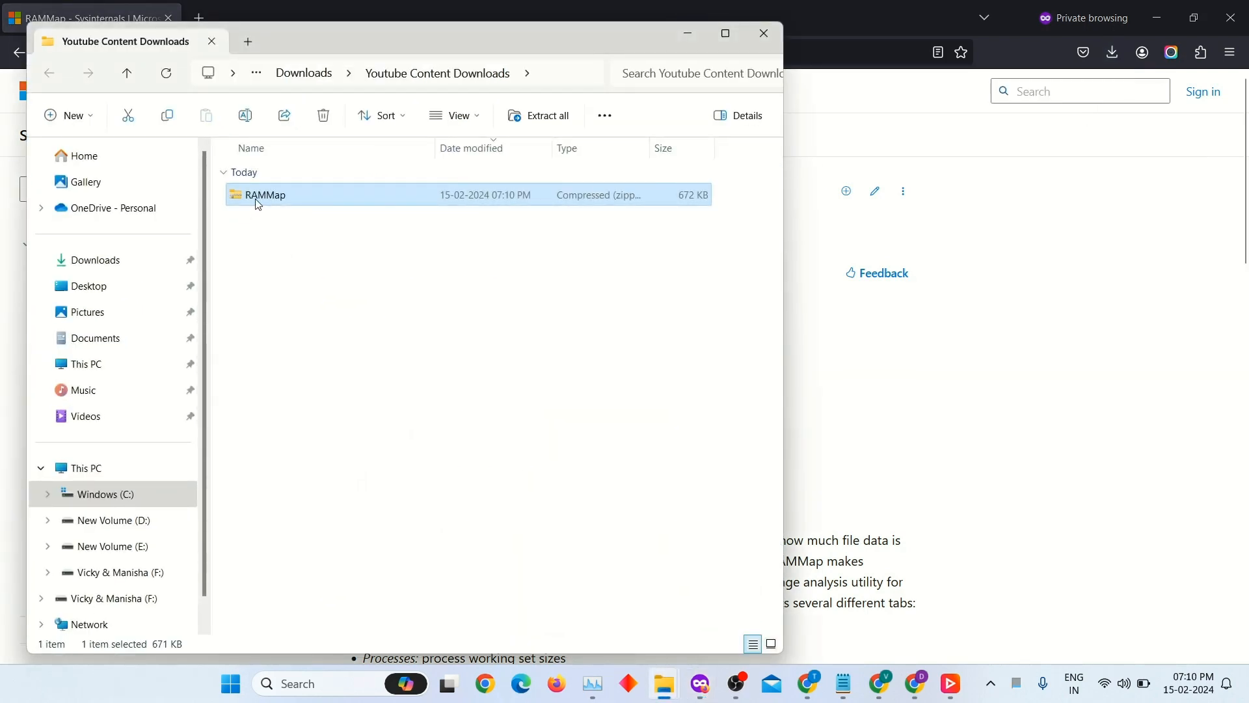
right_click(265, 194)
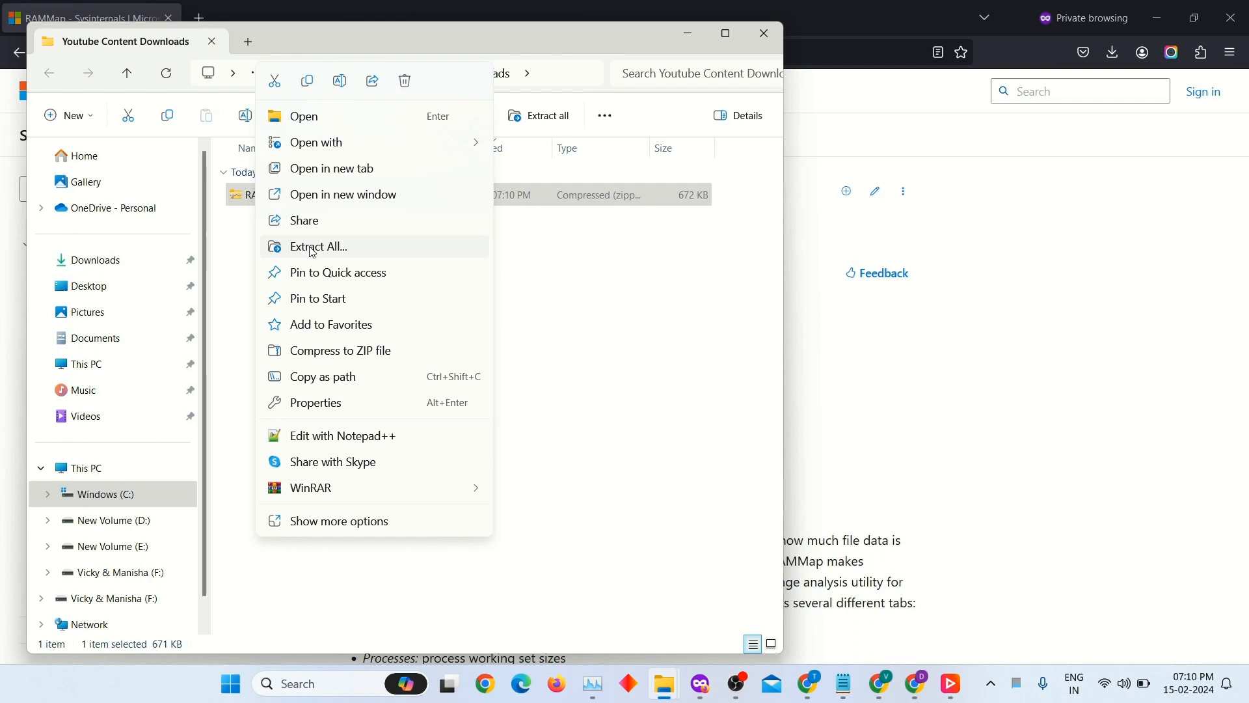
left_click(318, 246)
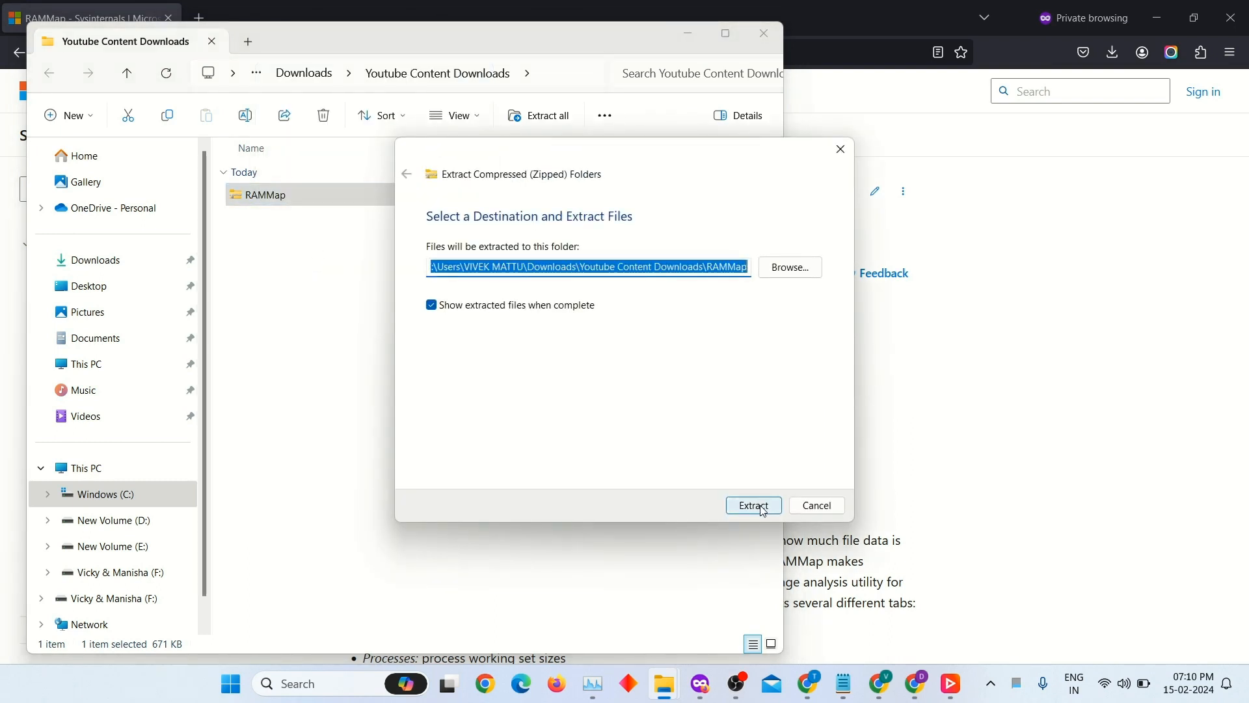
left_click(752, 505)
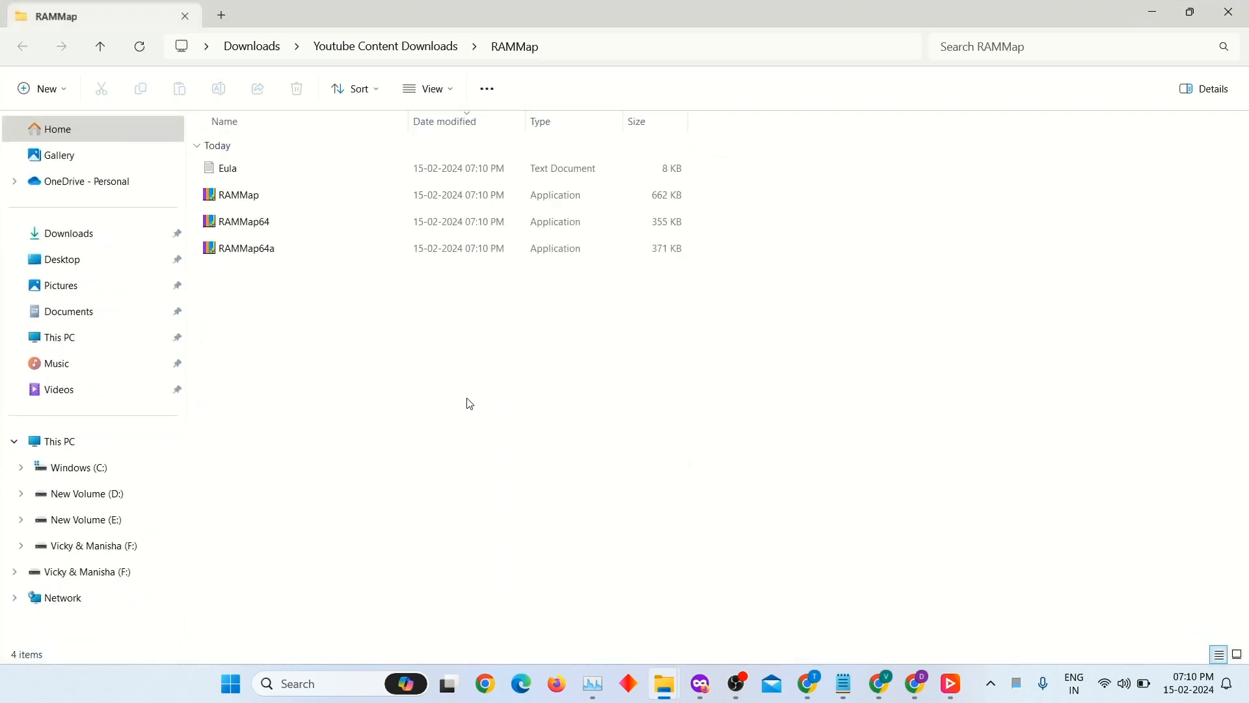
- Run RAMMap.exe from the extracted folder so it opens on the Use Counts tab
left_click(238, 193)
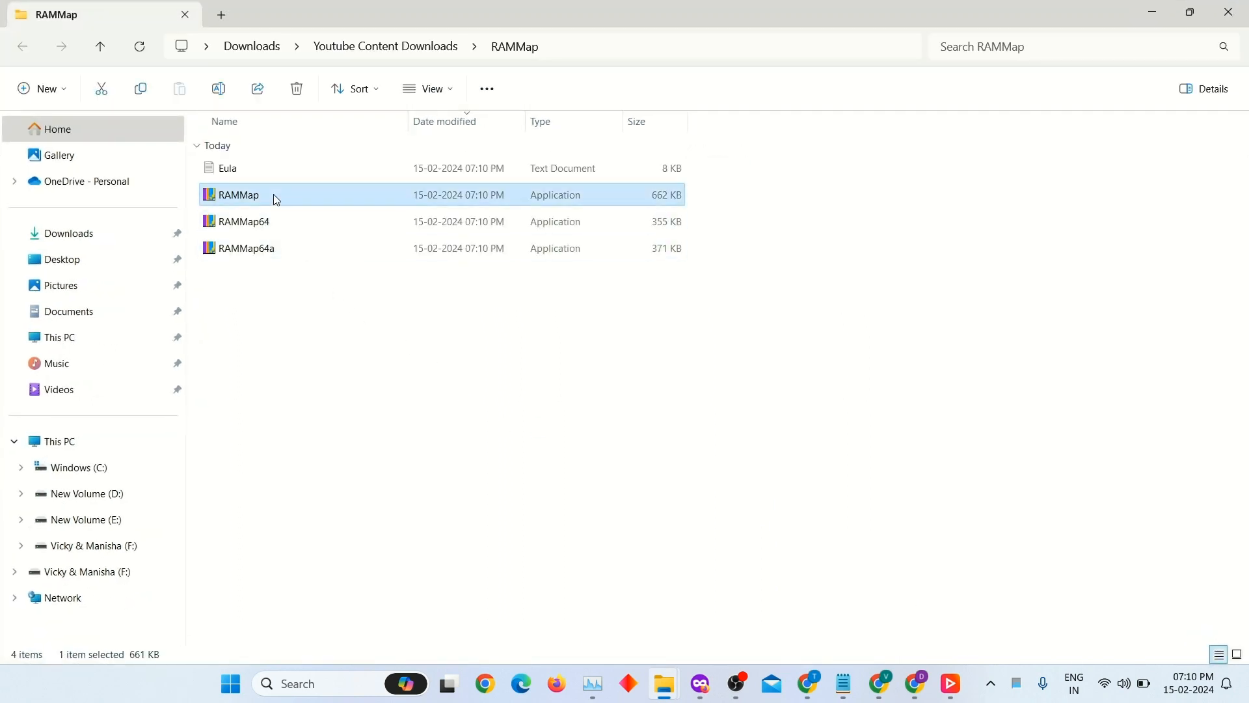
right_click(237, 194)
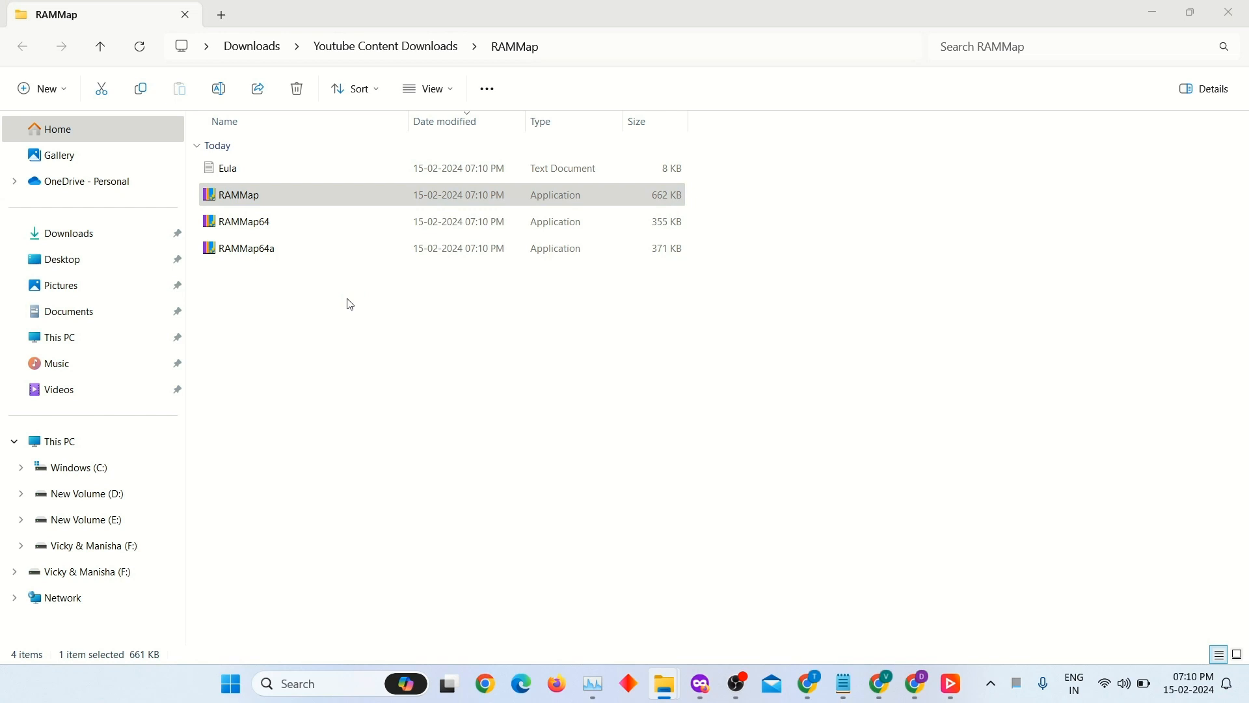
mouse_move(549, 483)
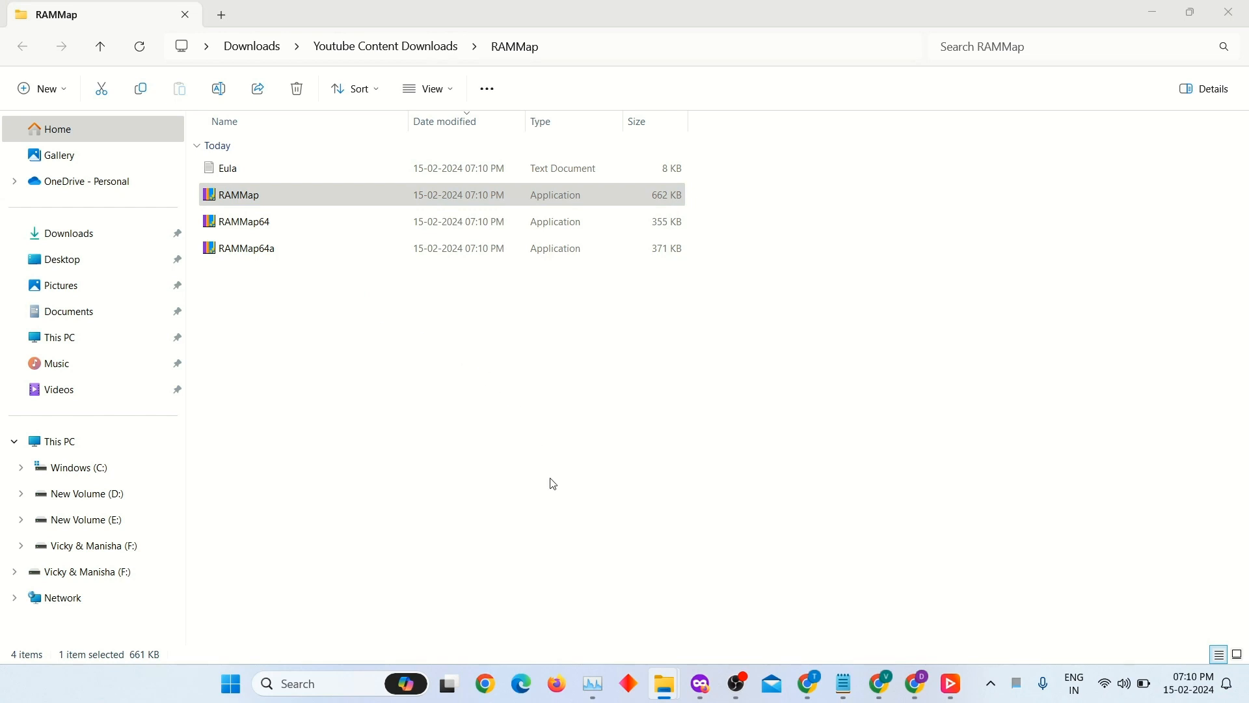
double_click(238, 194)
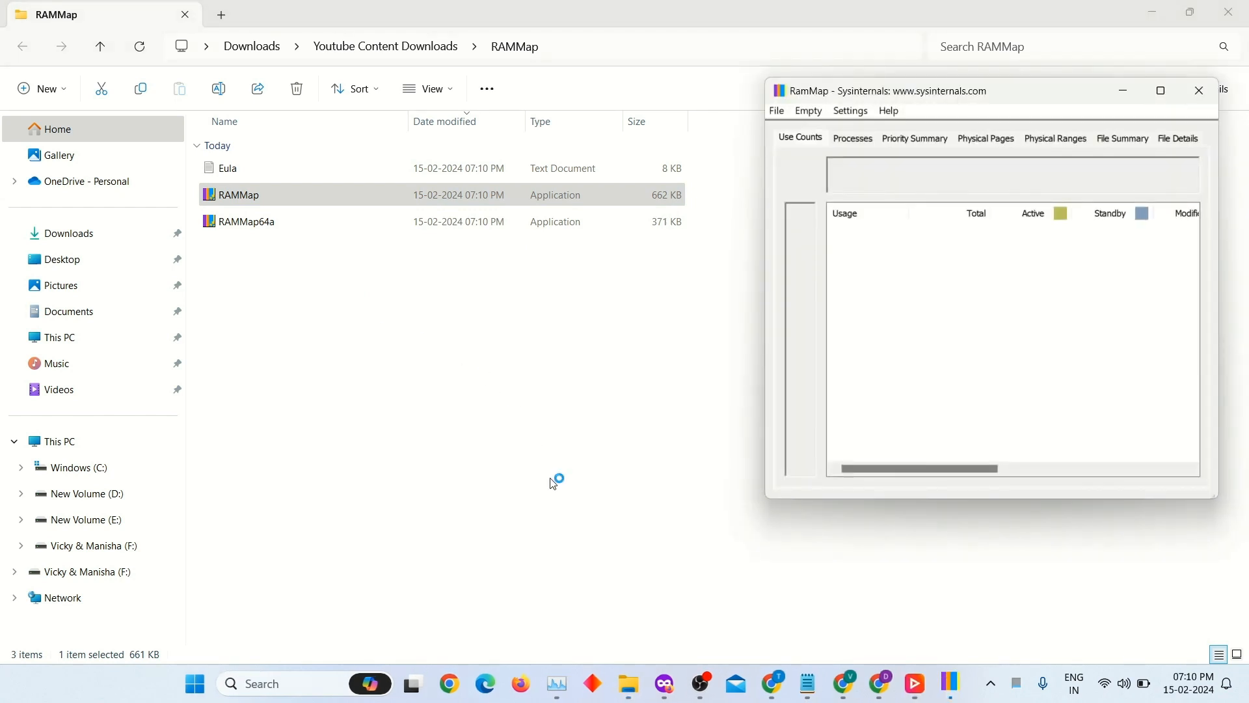
mouse_move(609, 418)
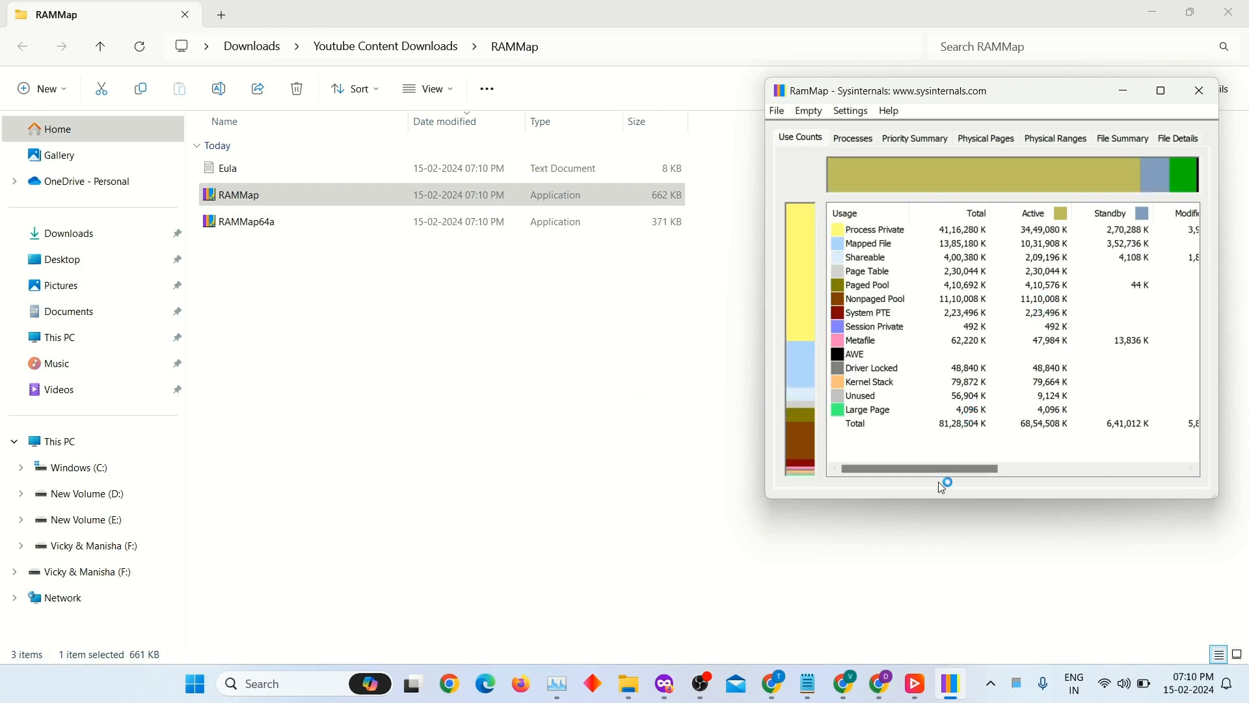
mouse_move(906, 459)
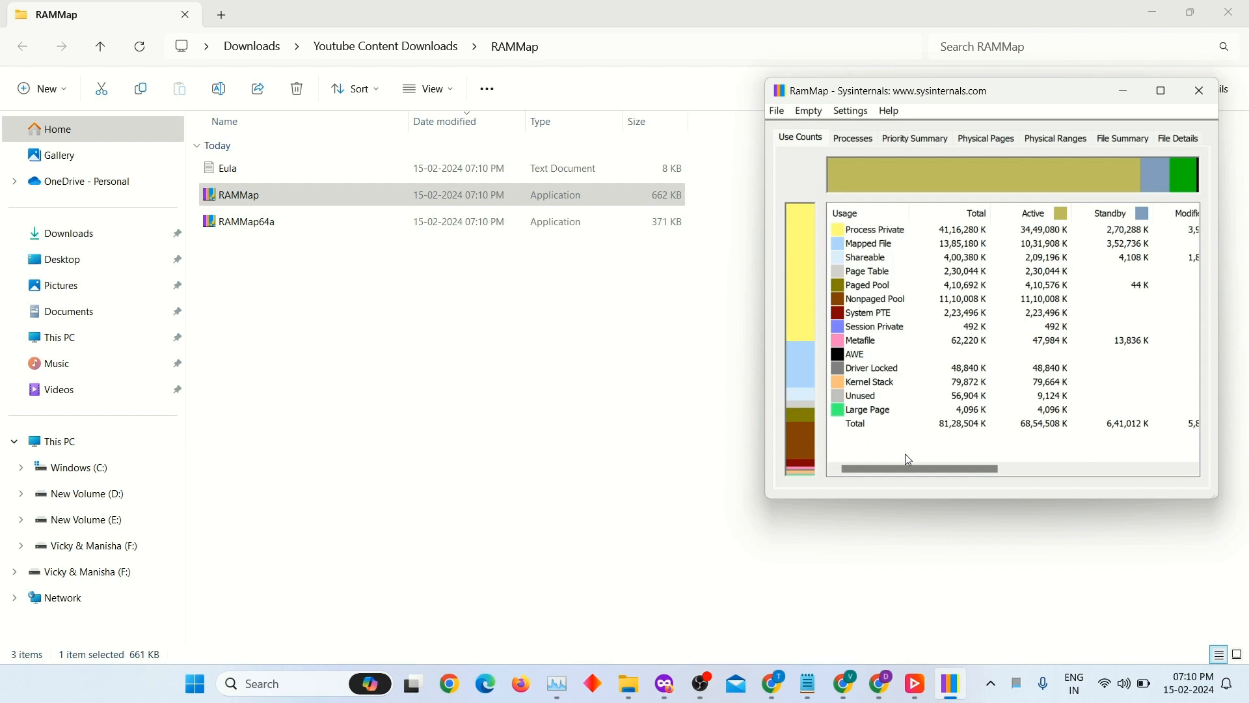
mouse_move(521, 683)
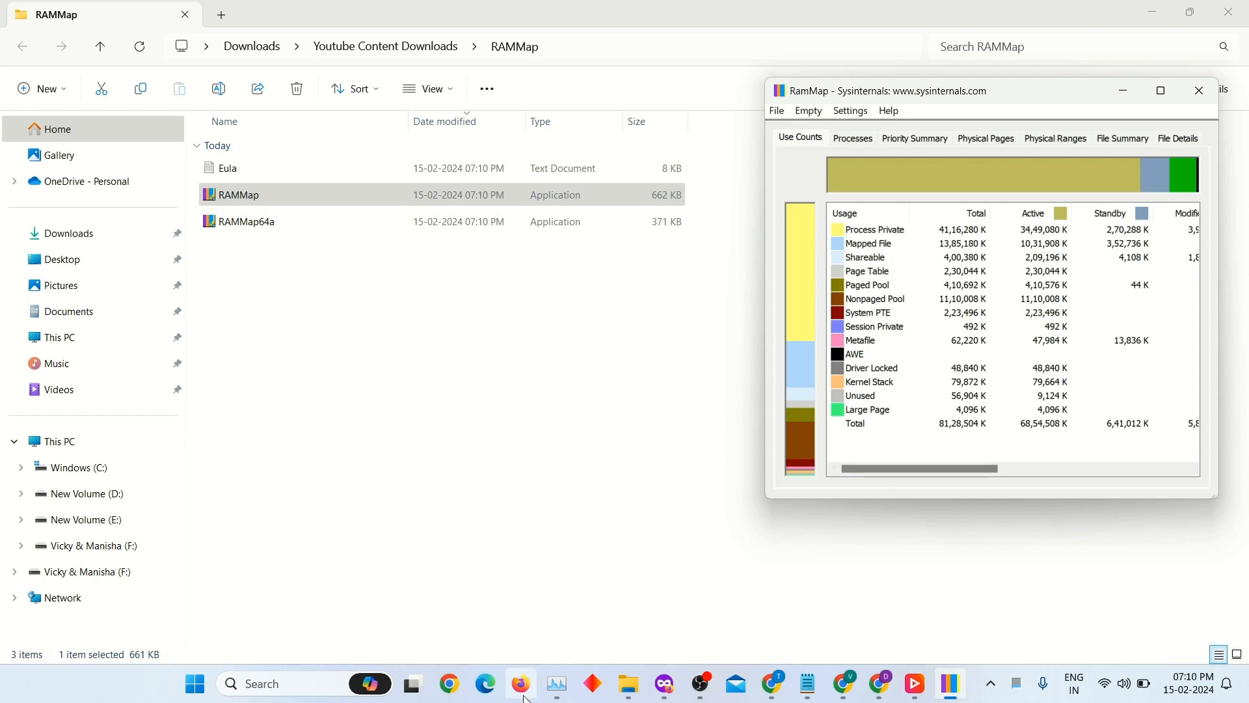
- Show Task Manager's memory page beside RAMMap and check RAMMap's Processes list
left_click(555, 683)
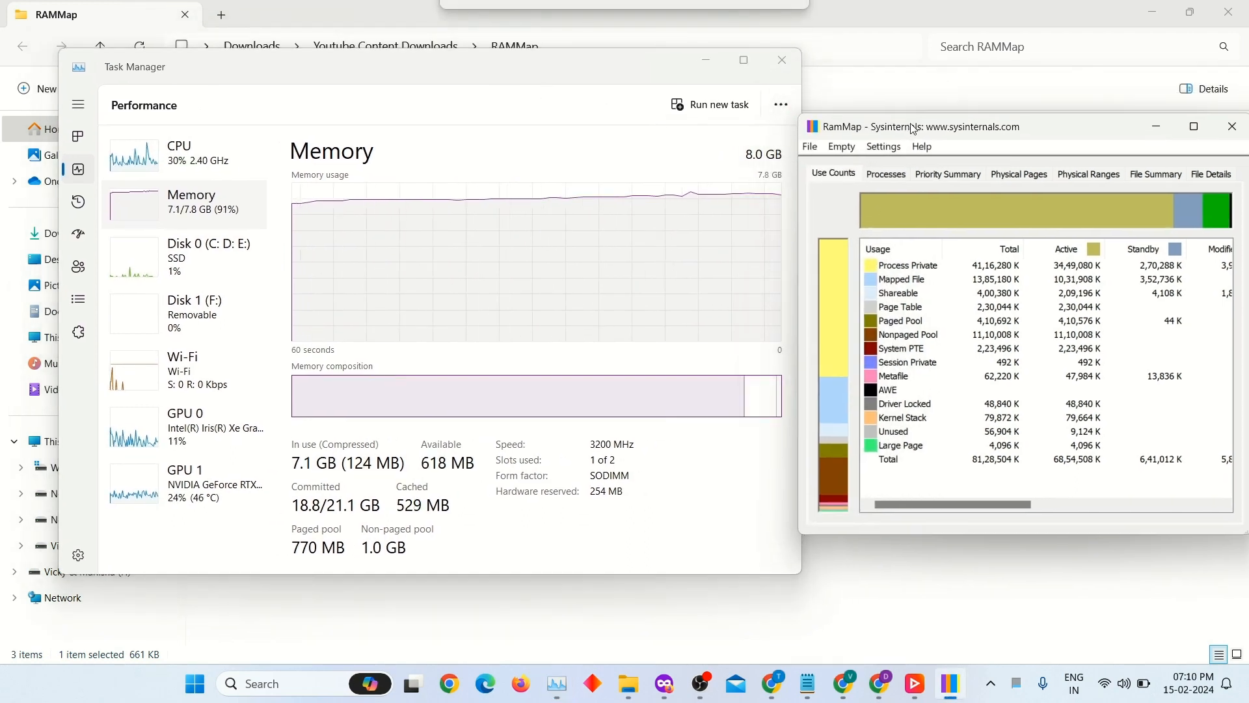
left_click(884, 173)
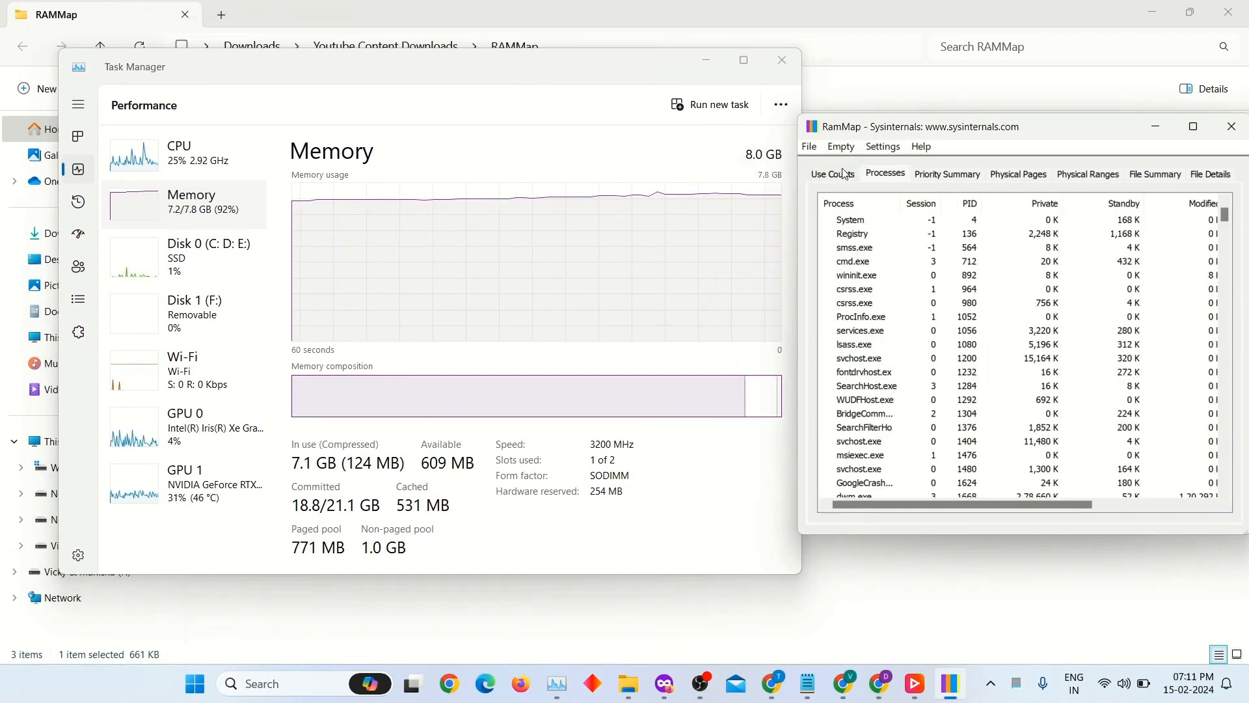
left_click(832, 173)
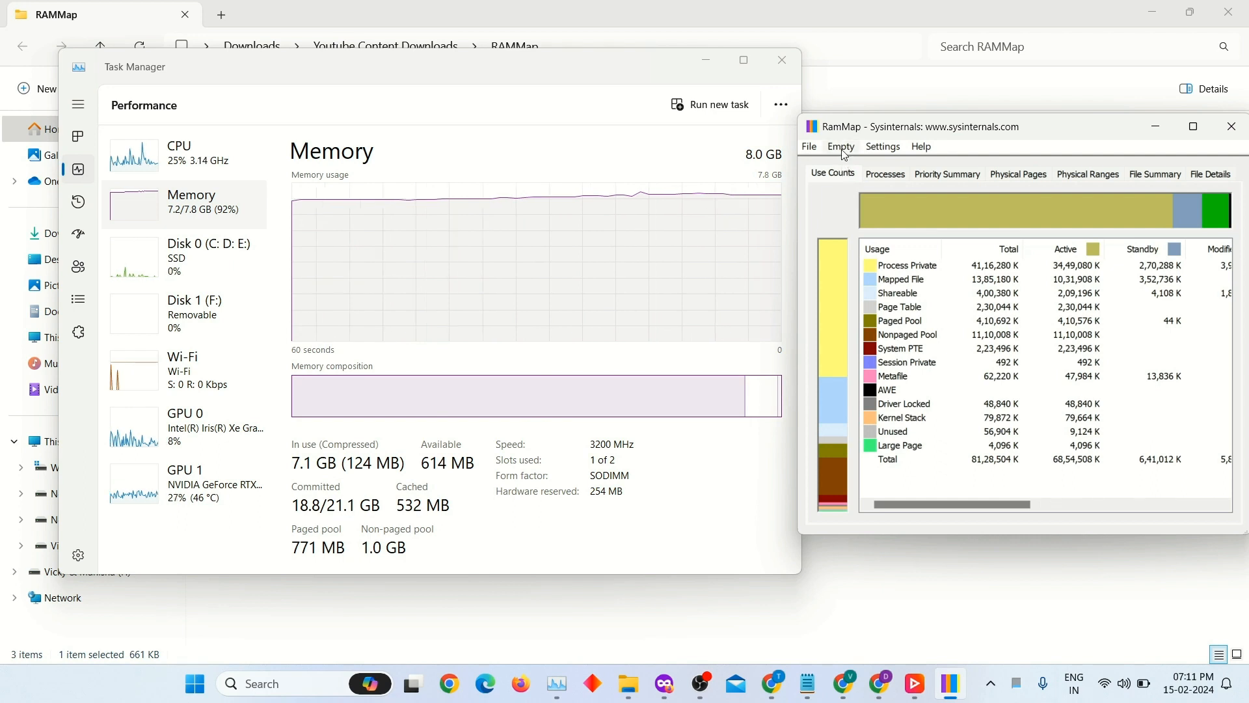
- Empty the standby list so Task Manager's cached memory falls from ~539 MB to ~13 MB
left_click(840, 146)
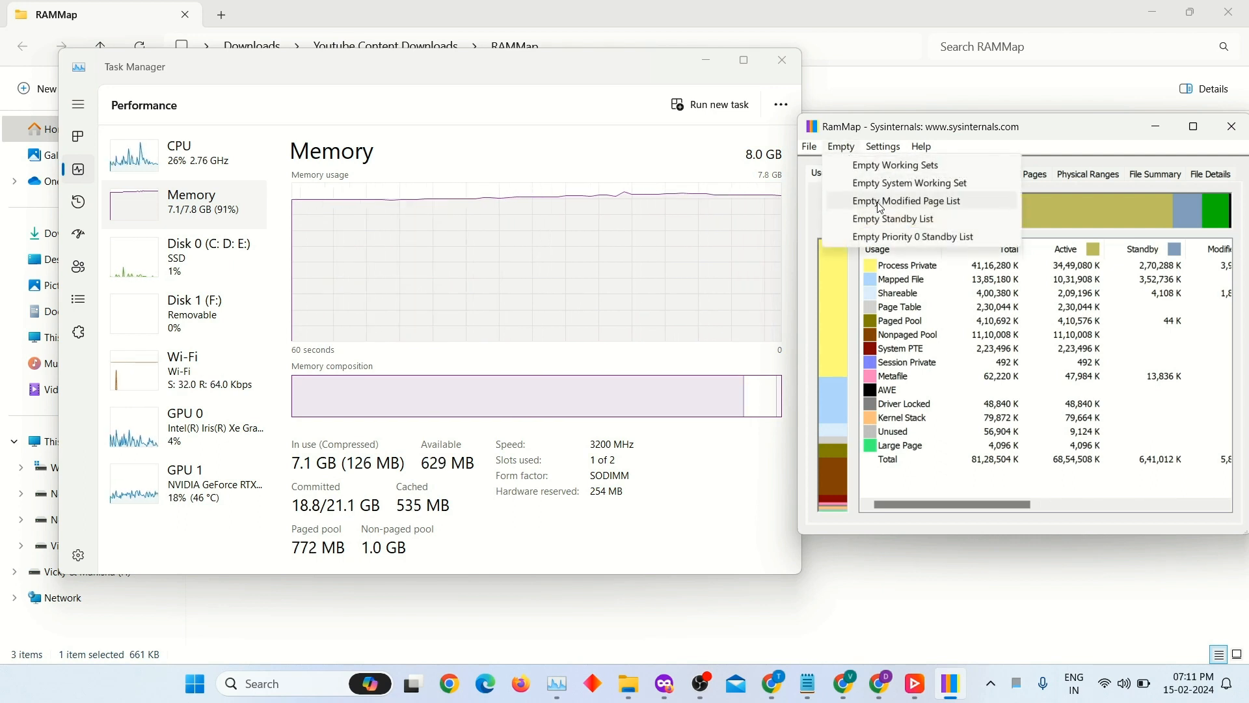
mouse_move(893, 221)
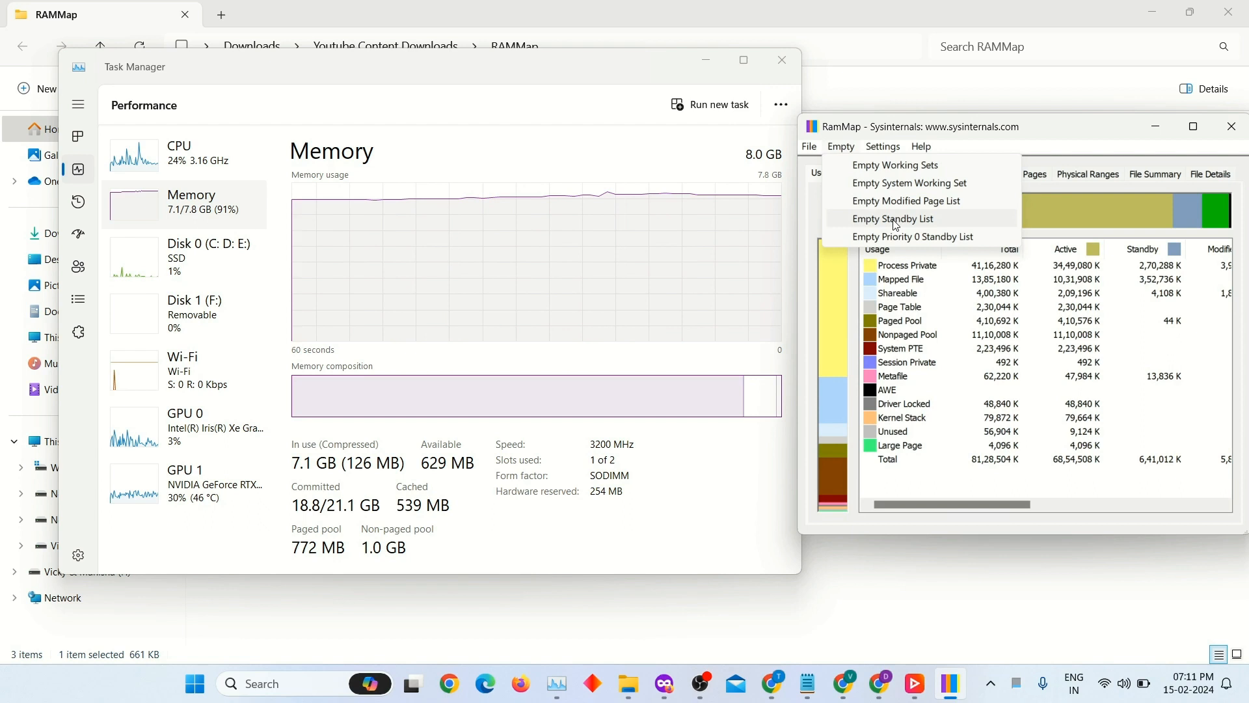
left_click(893, 219)
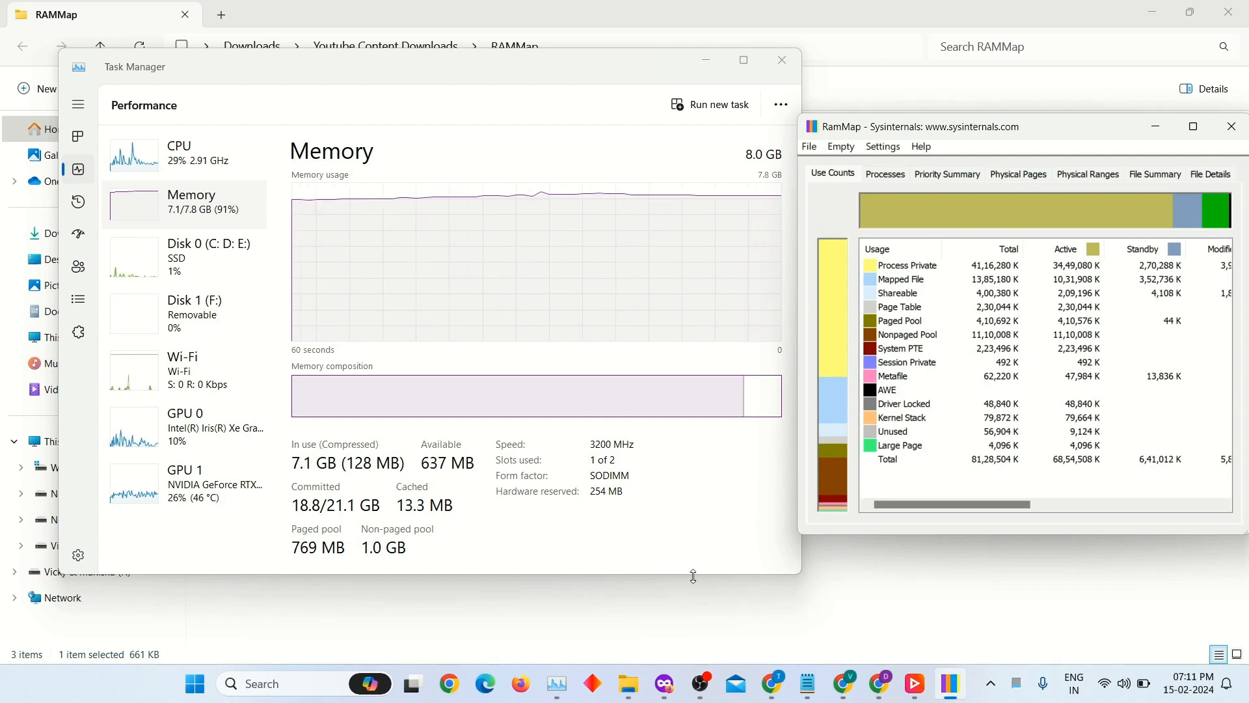
mouse_move(622, 609)
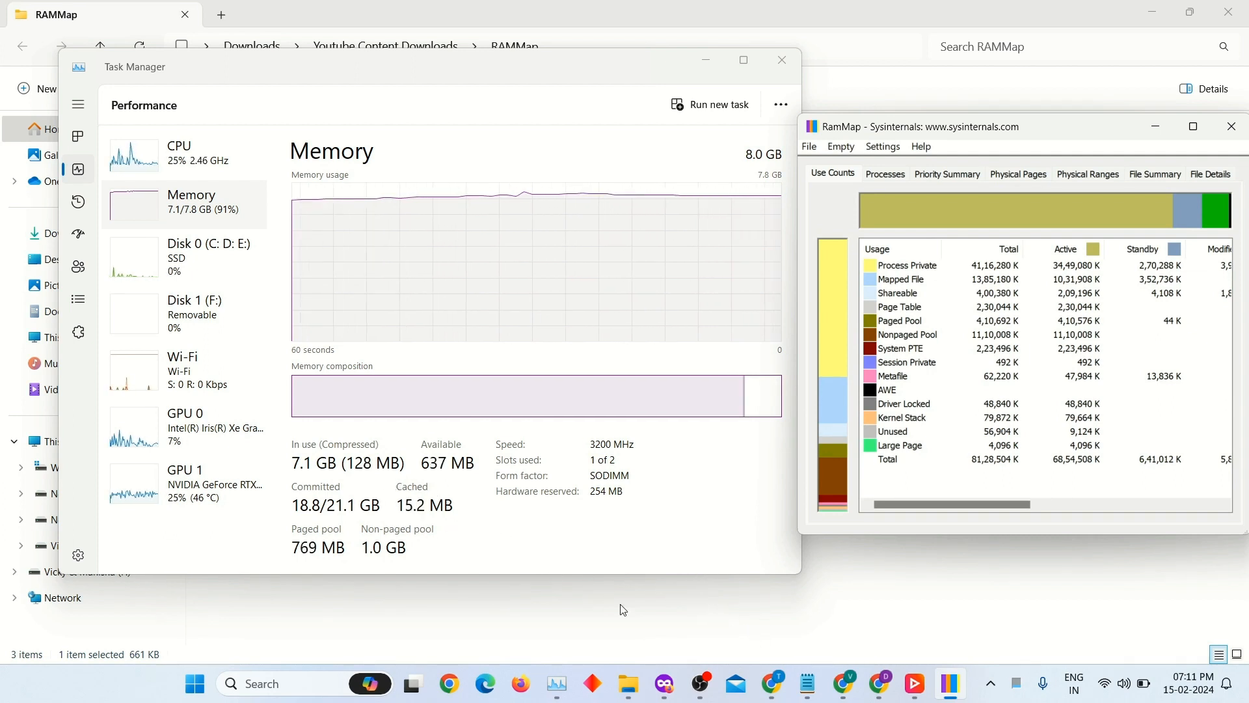